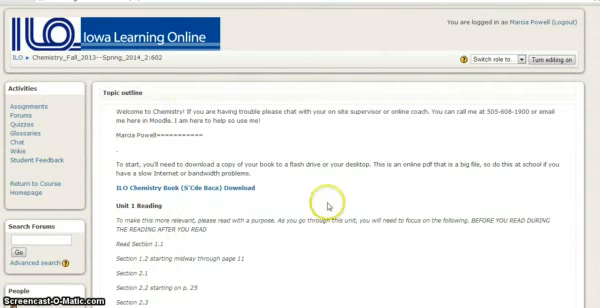
scroll("down", 3)
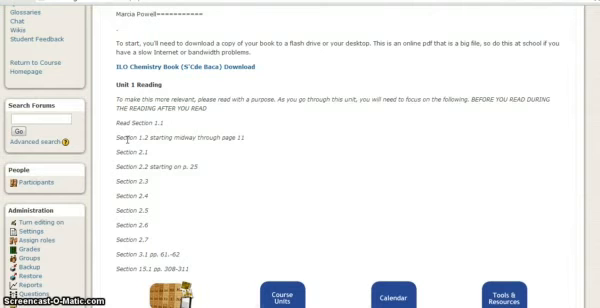
mouse_move(222, 118)
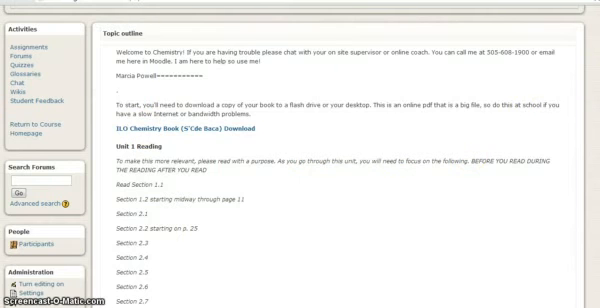
scroll("down", 3)
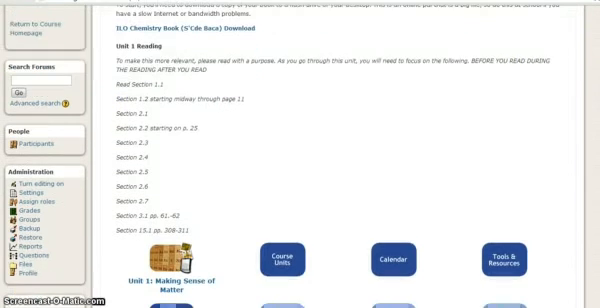
scroll("down", 3)
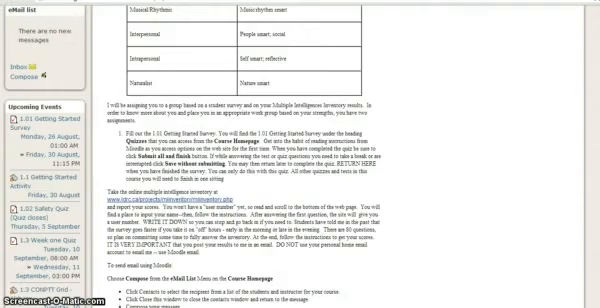
scroll("down", 3)
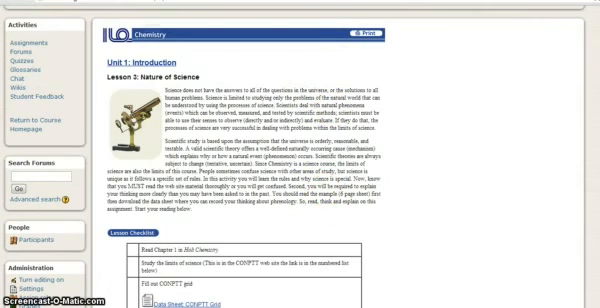
scroll("down", 3)
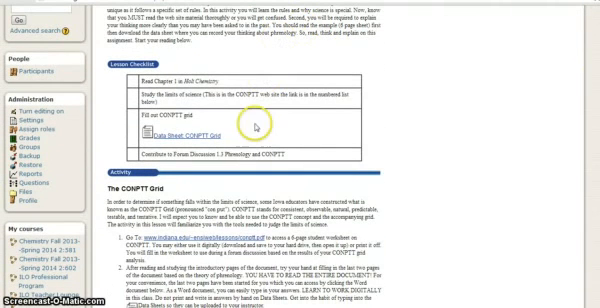
mouse_move(256, 94)
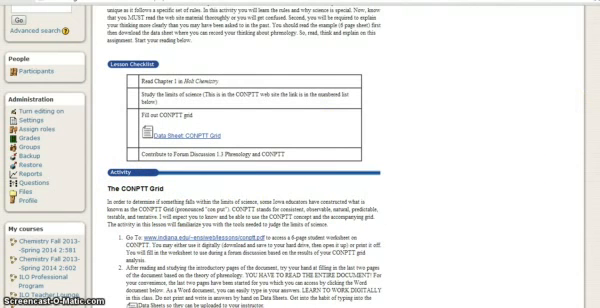
scroll("down", 3)
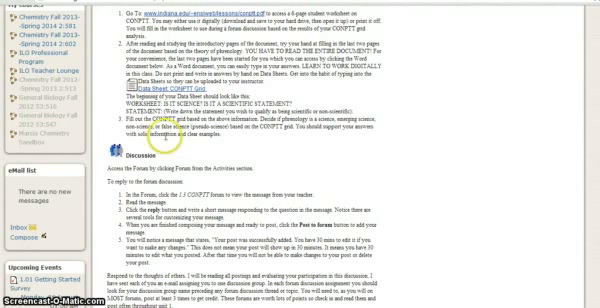
mouse_move(330, 105)
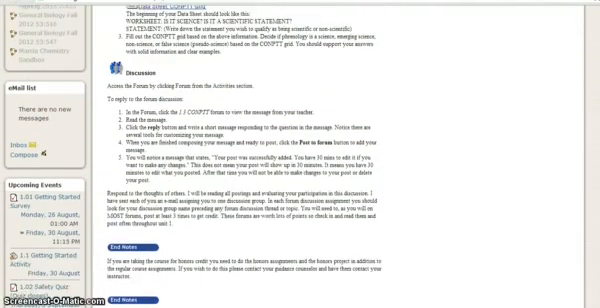
scroll("down", 3)
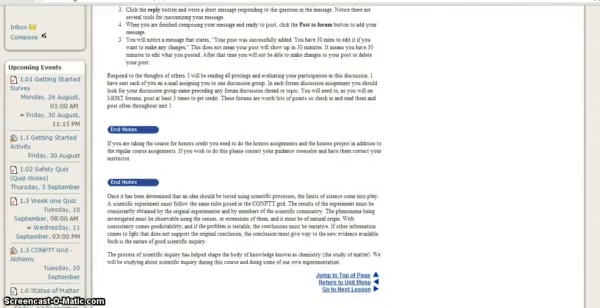